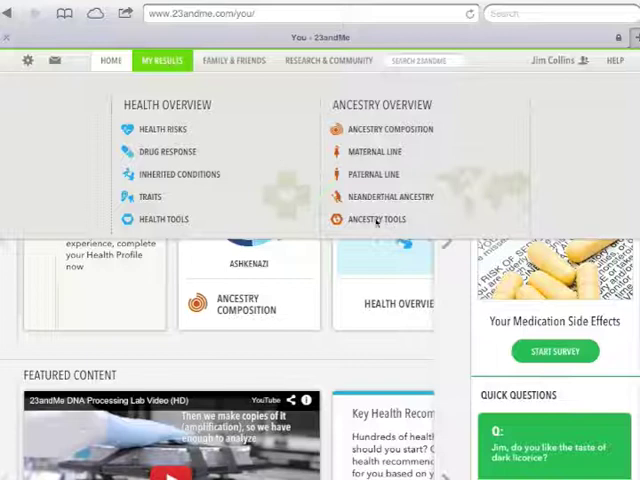
Go to the Ancestry Tools page from the My Results menu
left_click(378, 219)
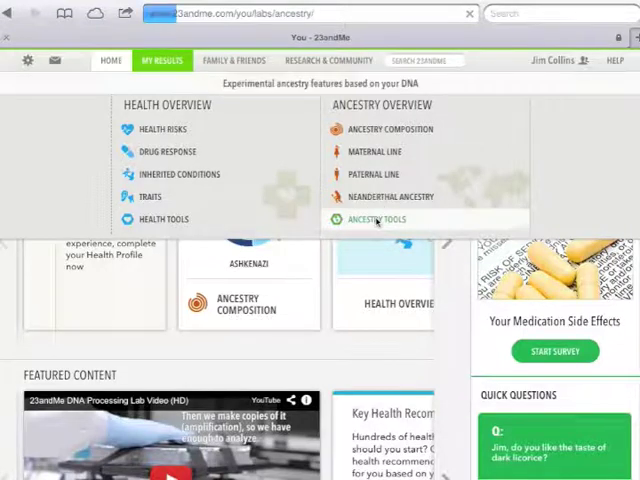
left_click(370, 219)
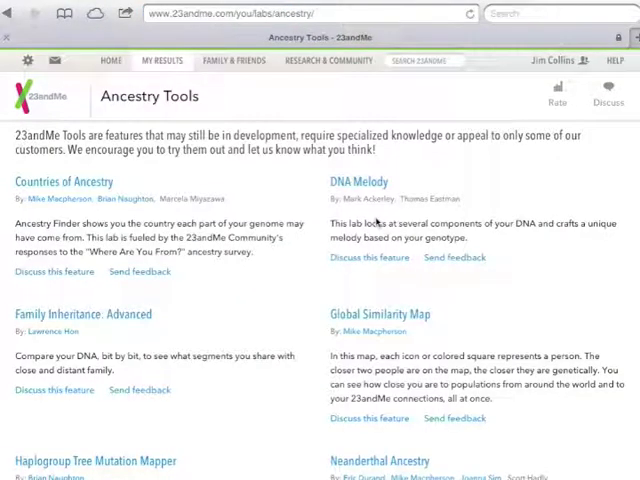
mouse_move(82, 320)
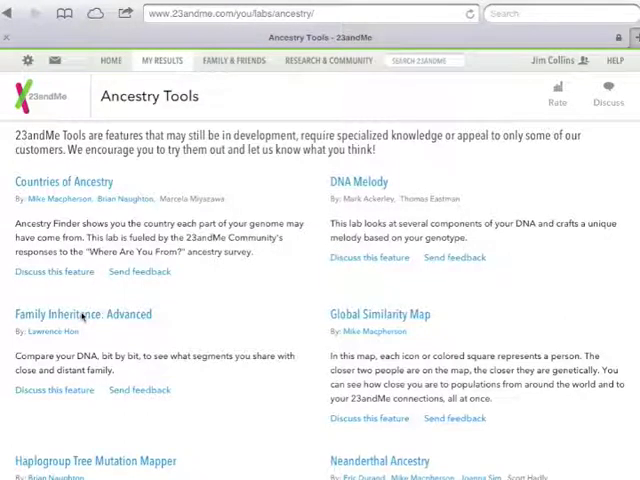
Open Family Inheritance: Advanced and select Jim Collins as the profile to compare
left_click(83, 314)
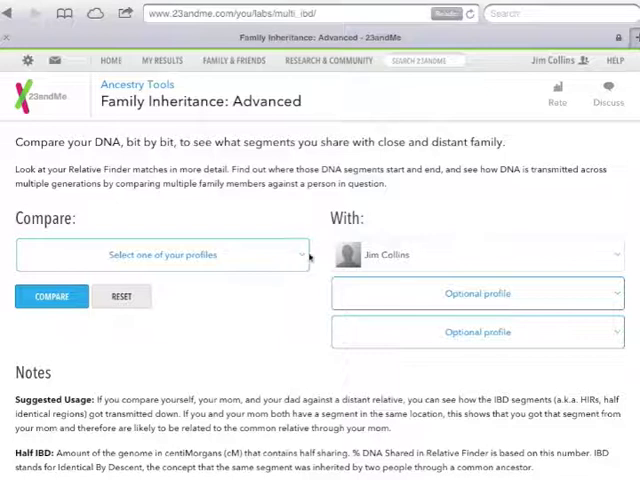
left_click(162, 254)
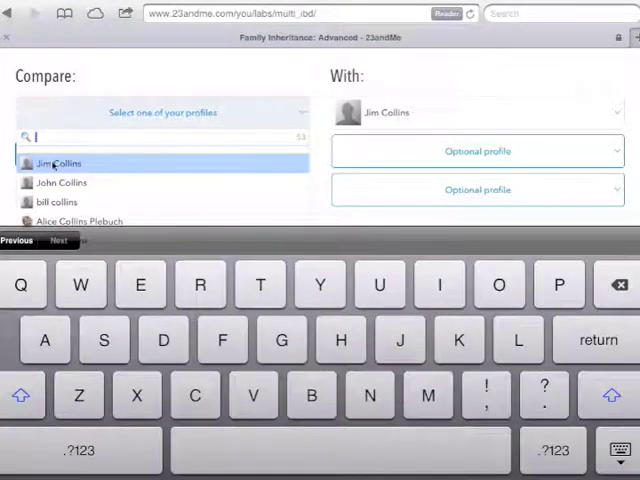
left_click(58, 162)
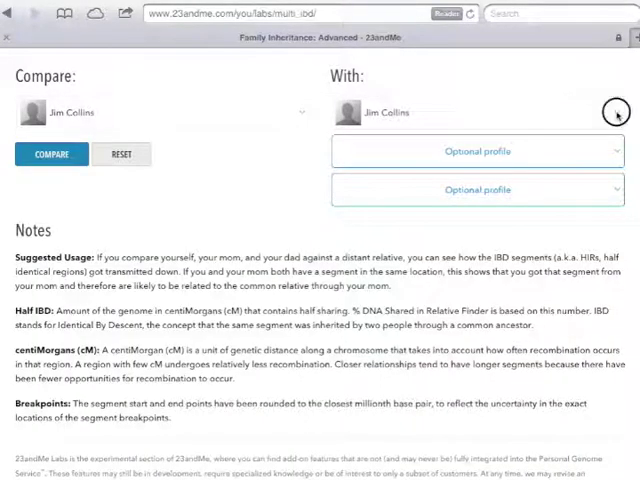
left_click(478, 112)
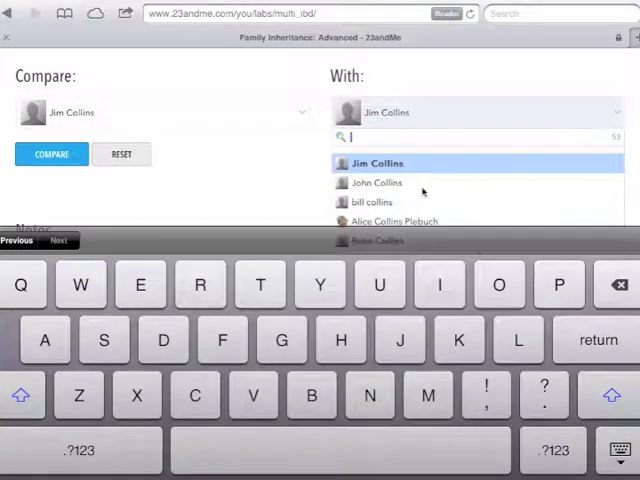
left_click(377, 182)
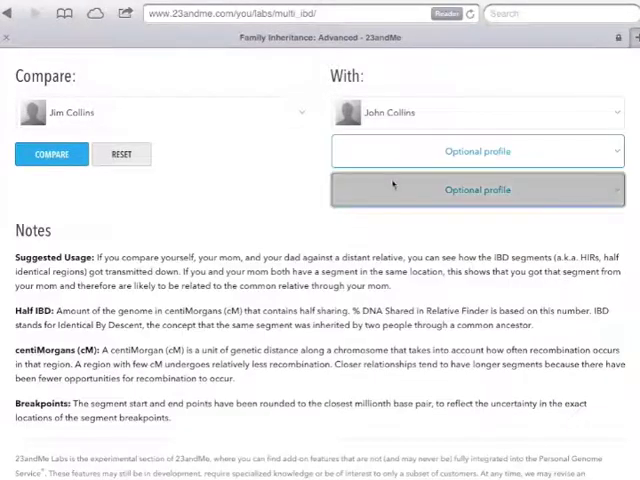
left_click(477, 190)
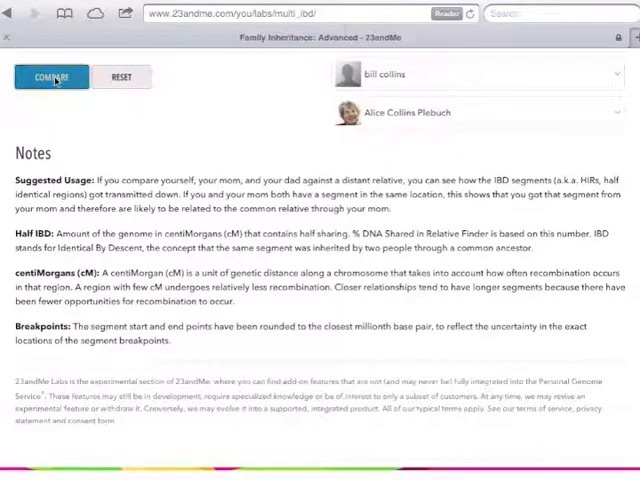
left_click(51, 77)
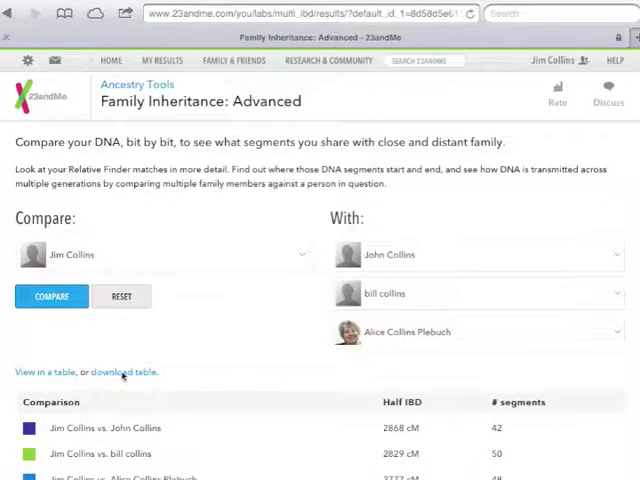
Download the IBD comparison table as IBDData.csv
left_click(113, 371)
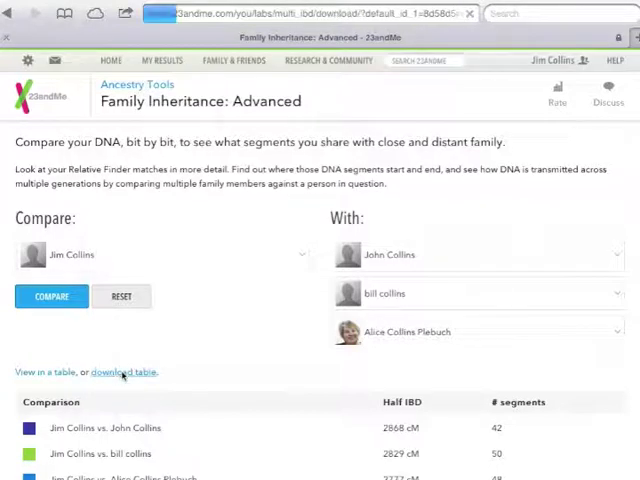
left_click(122, 372)
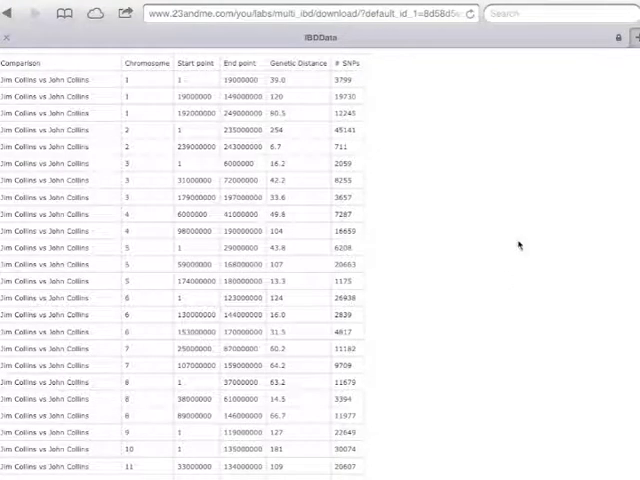
mouse_move(560, 66)
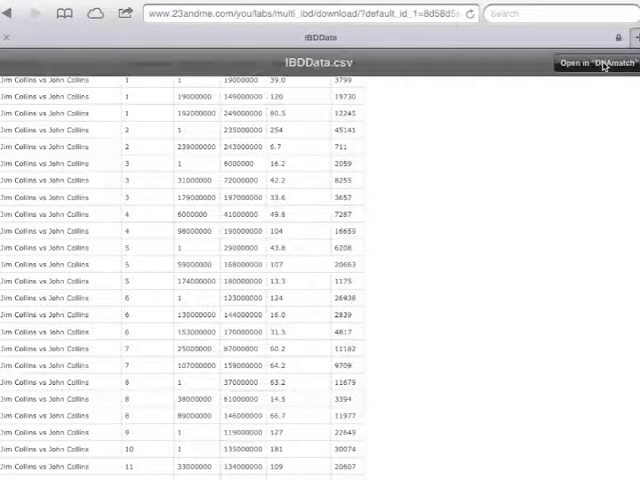
Open IBDData.csv in DNAMatch and import it as a 23ANDME CSV file
left_click(604, 63)
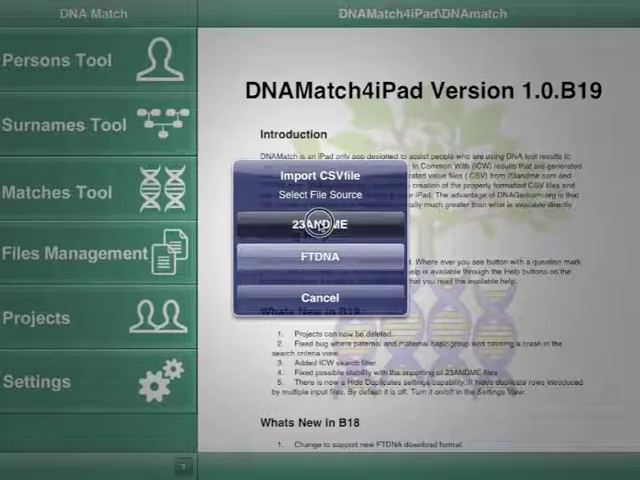
left_click(320, 297)
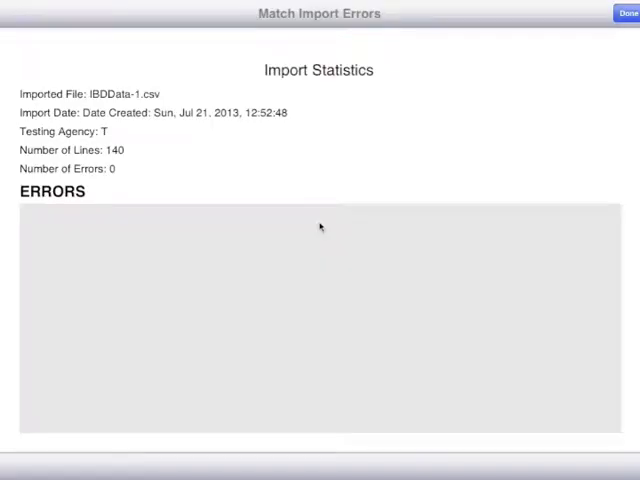
mouse_move(270, 153)
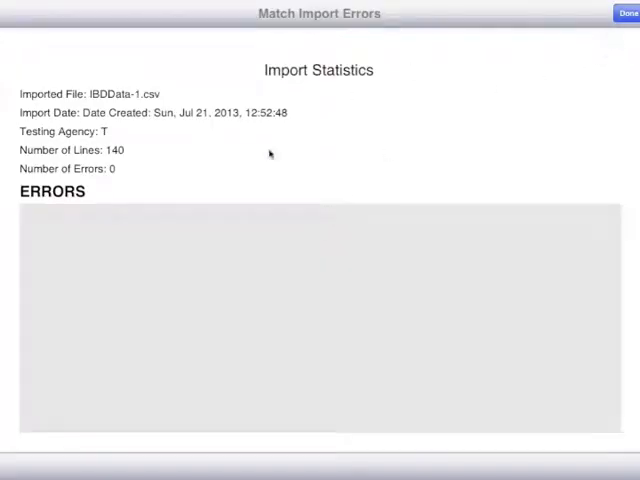
mouse_move(100, 114)
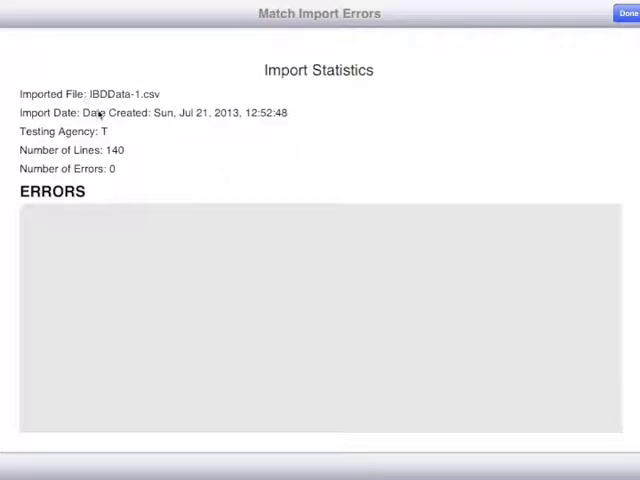
mouse_move(620, 88)
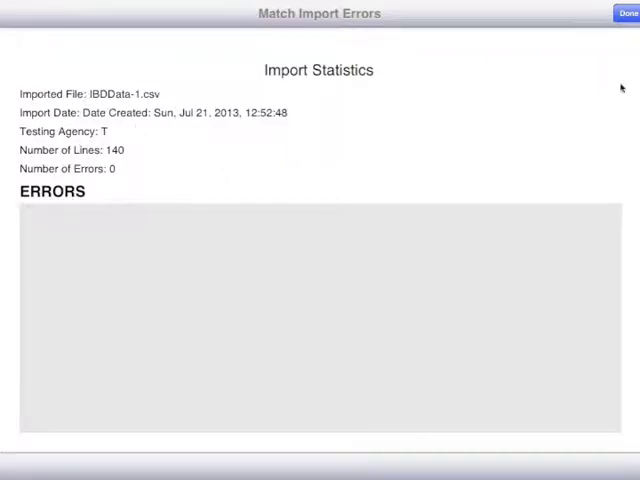